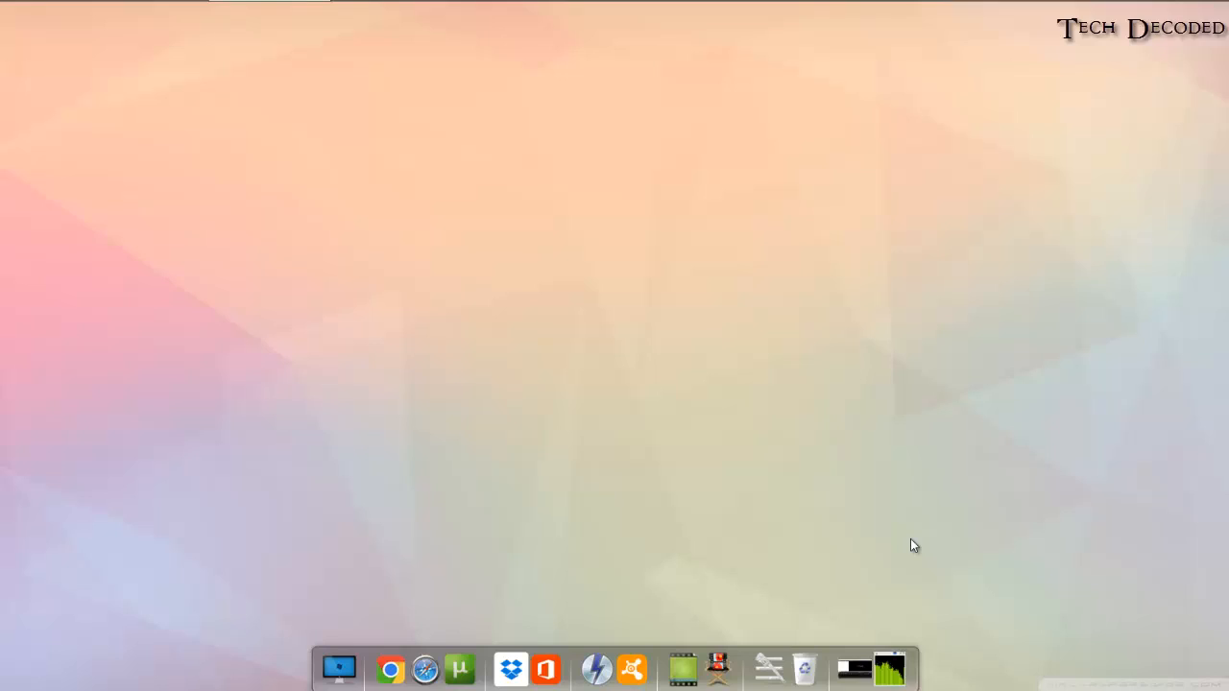
mouse_move(10, 686)
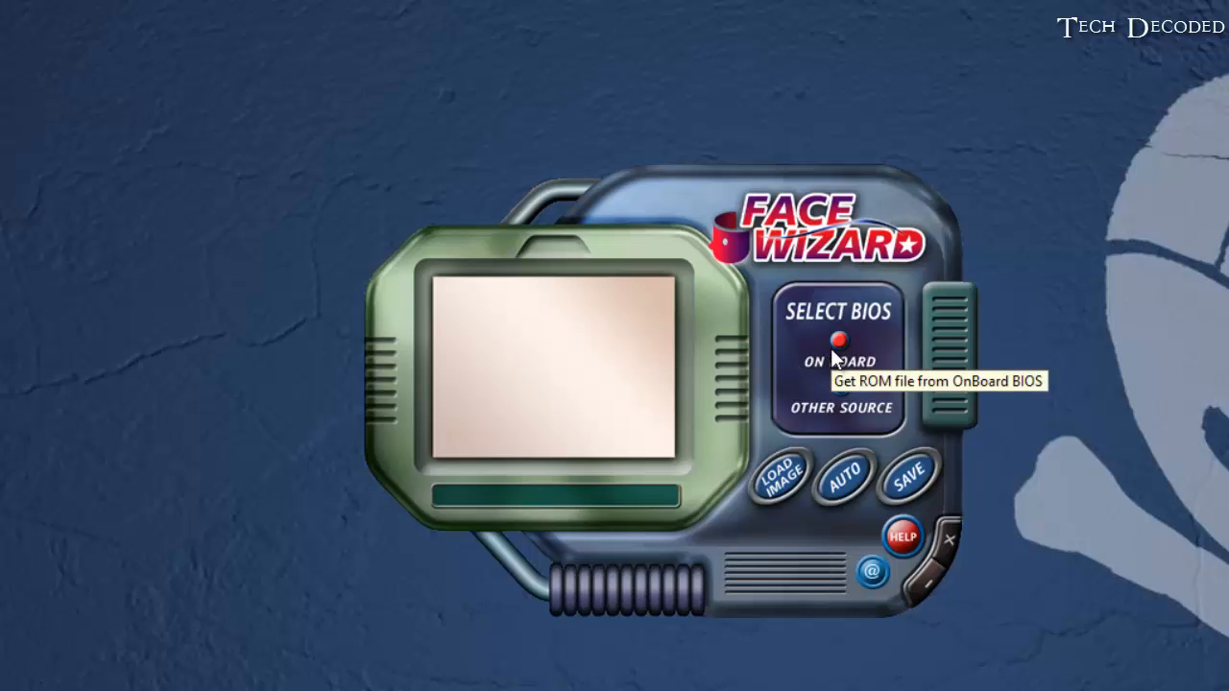
Step: Load the on-board AMI BIOS ROM, showing its current Apple boot logo
left_click(840, 340)
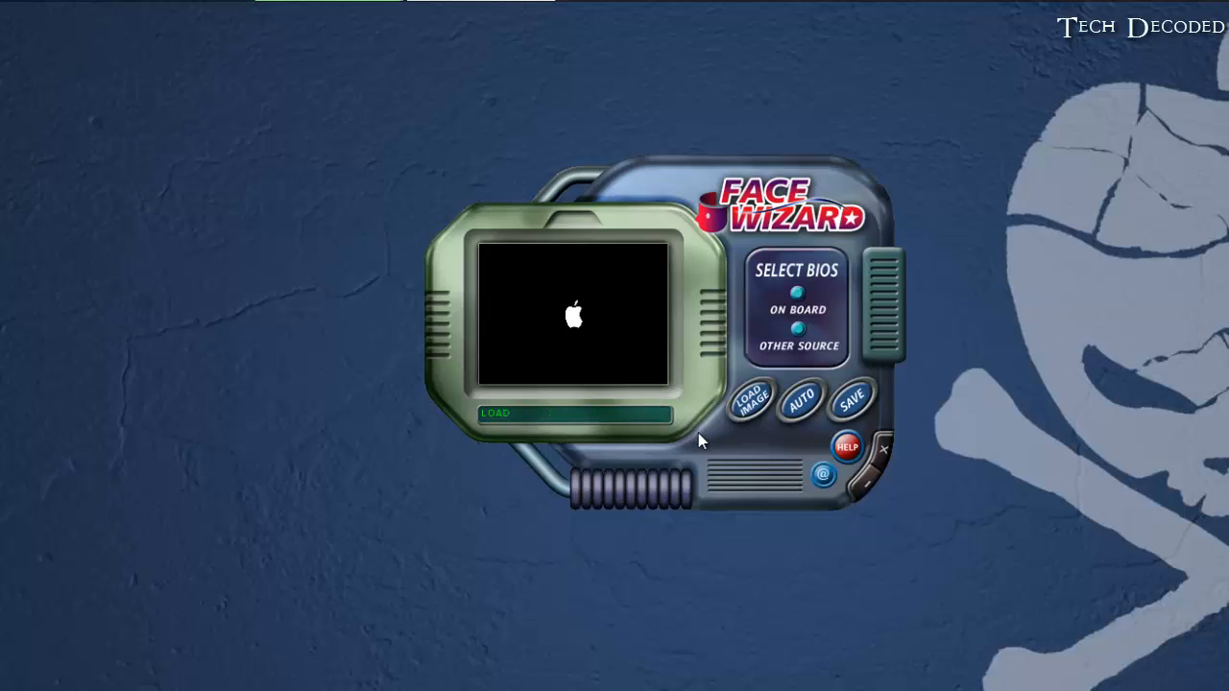
left_click(749, 401)
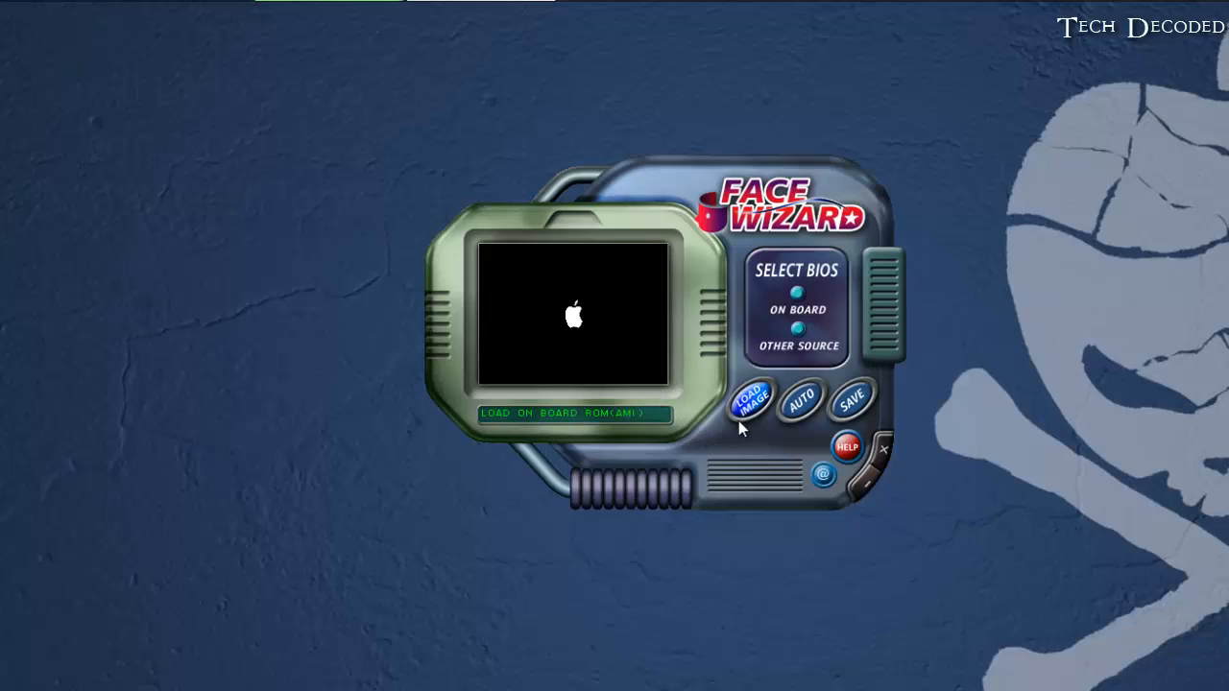
Step: Load the google_3 JPG wallpaper from the light folder as the boot logo
left_click(749, 401)
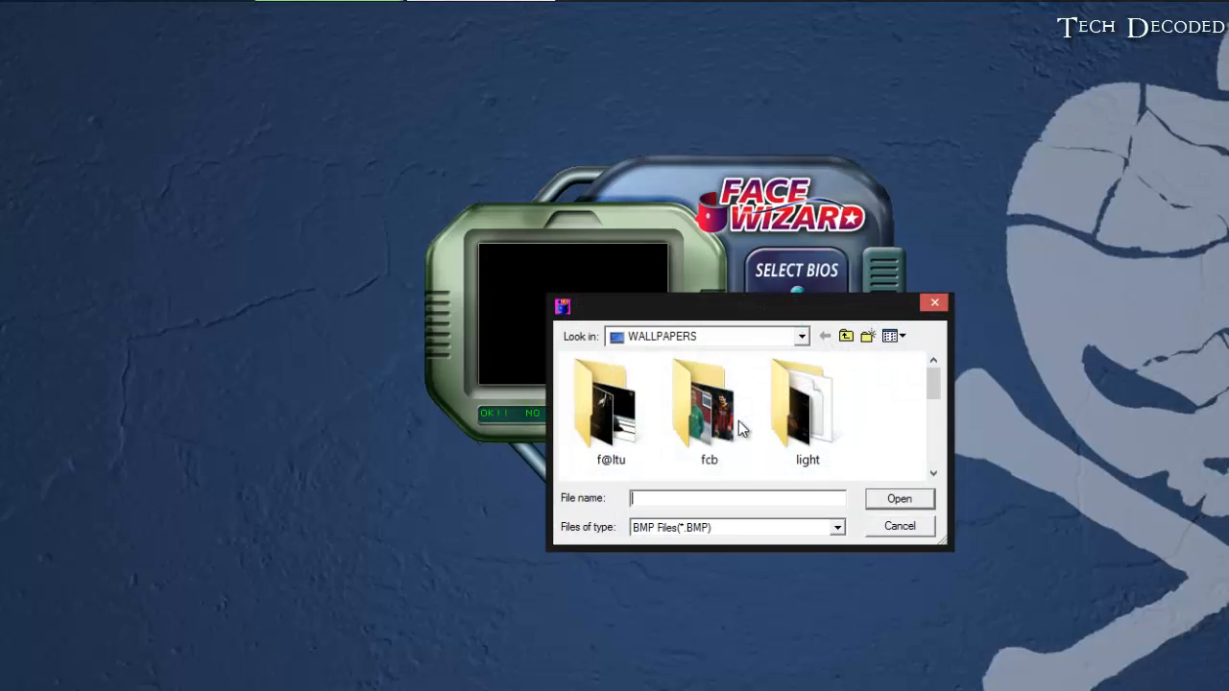
double_click(807, 408)
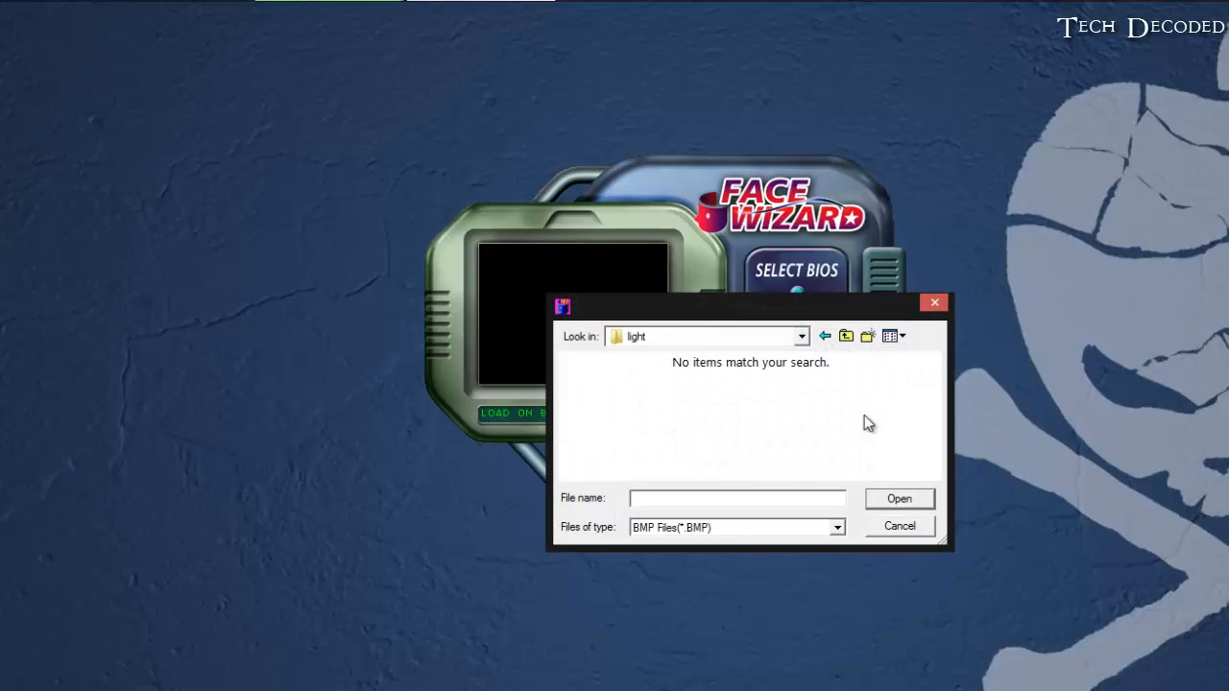
left_click(834, 527)
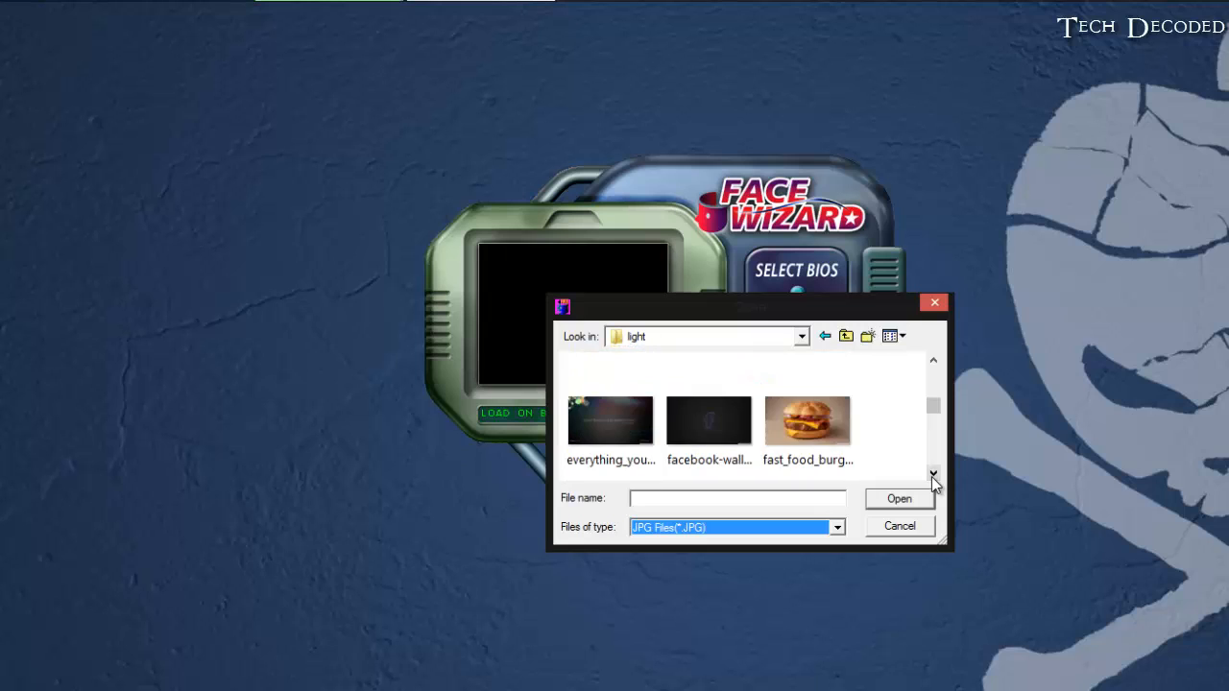
left_click(932, 474)
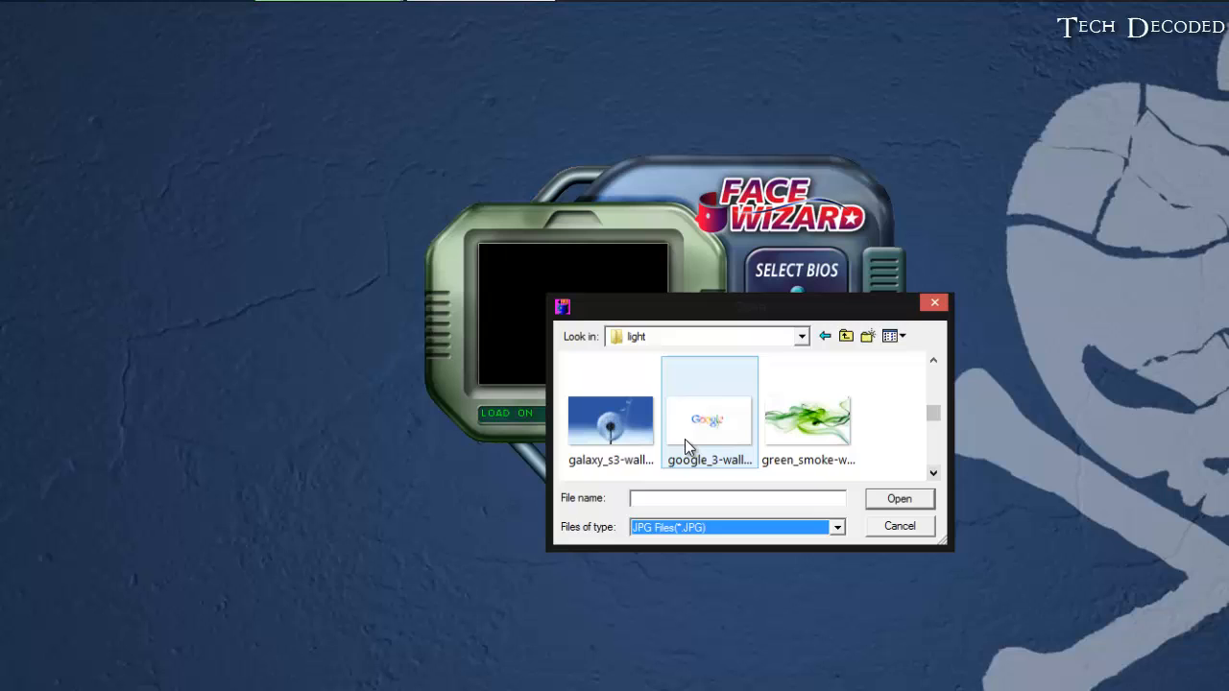
double_click(710, 419)
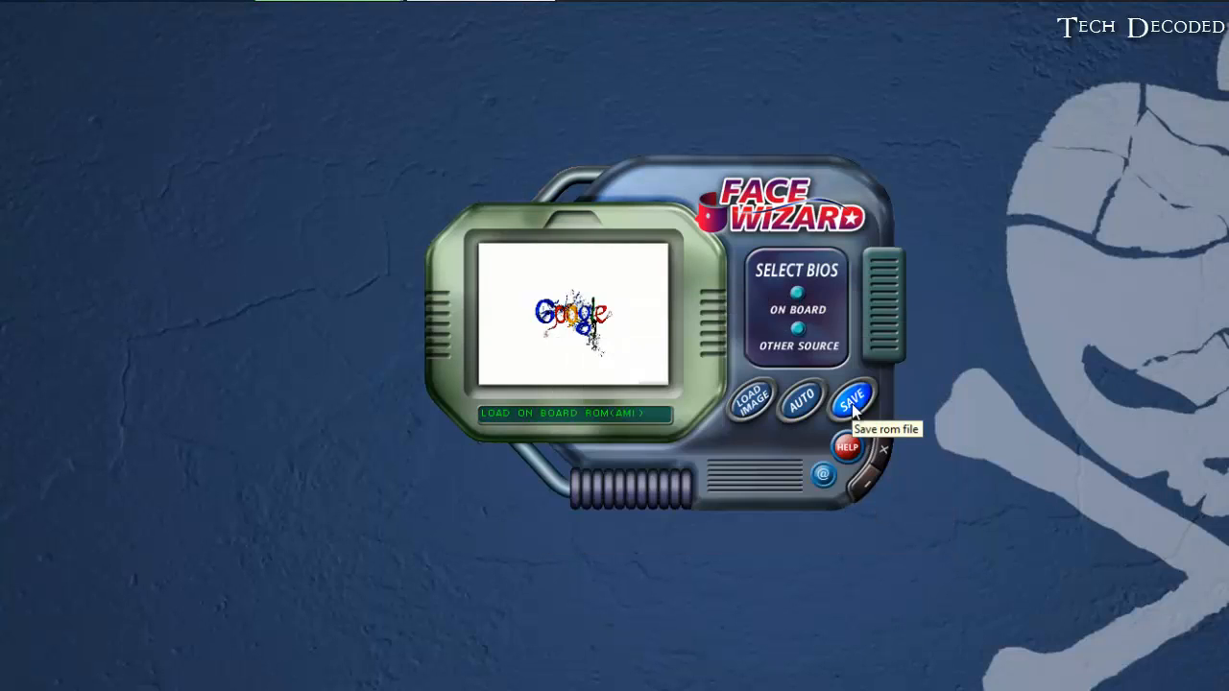
Step: Save the modified ROM as 'bootscreen' in the light folder
left_click(853, 398)
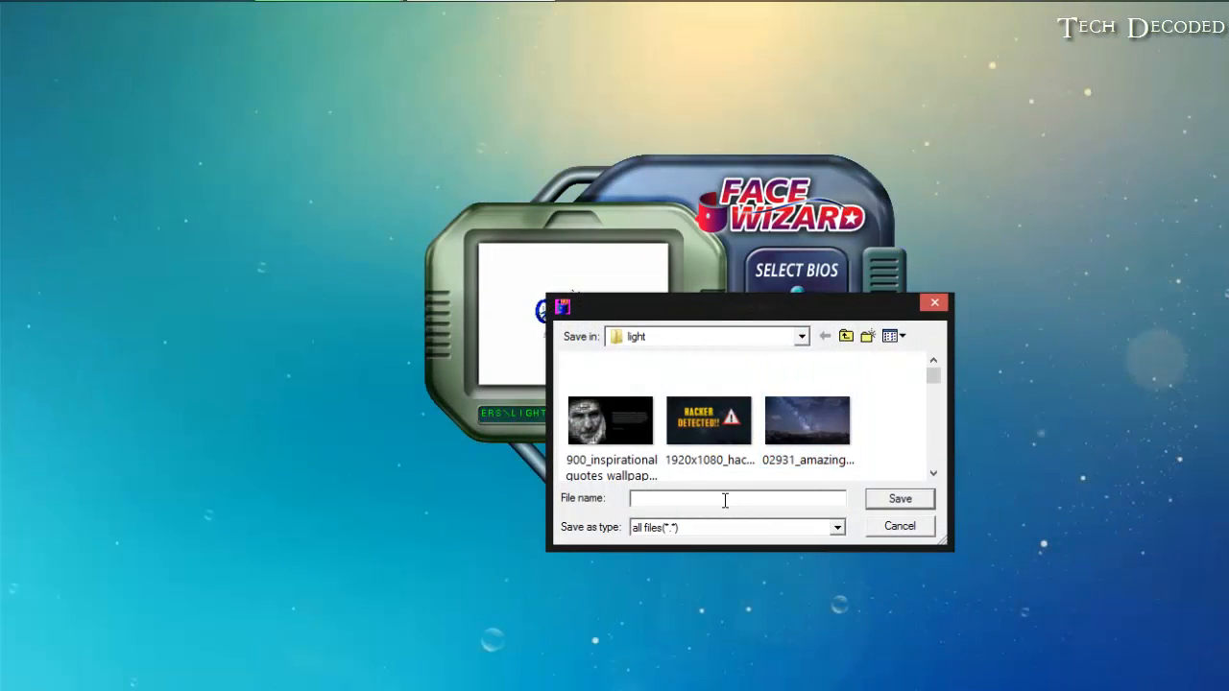
type("boot")
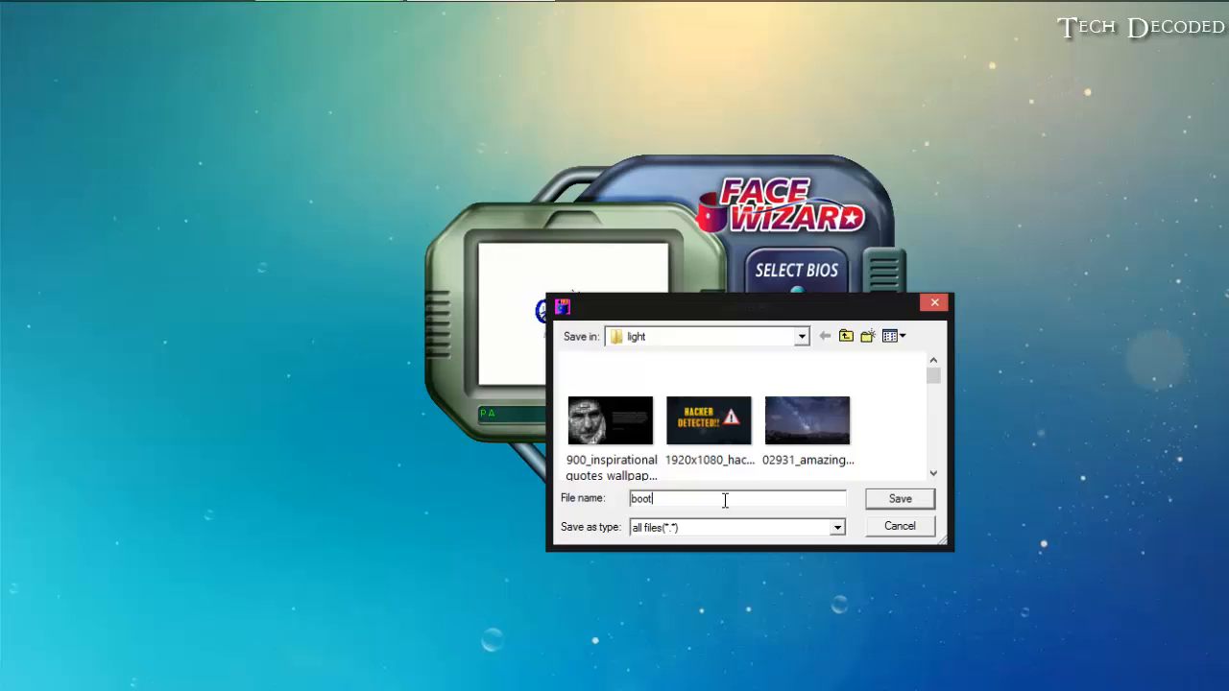
type("screen")
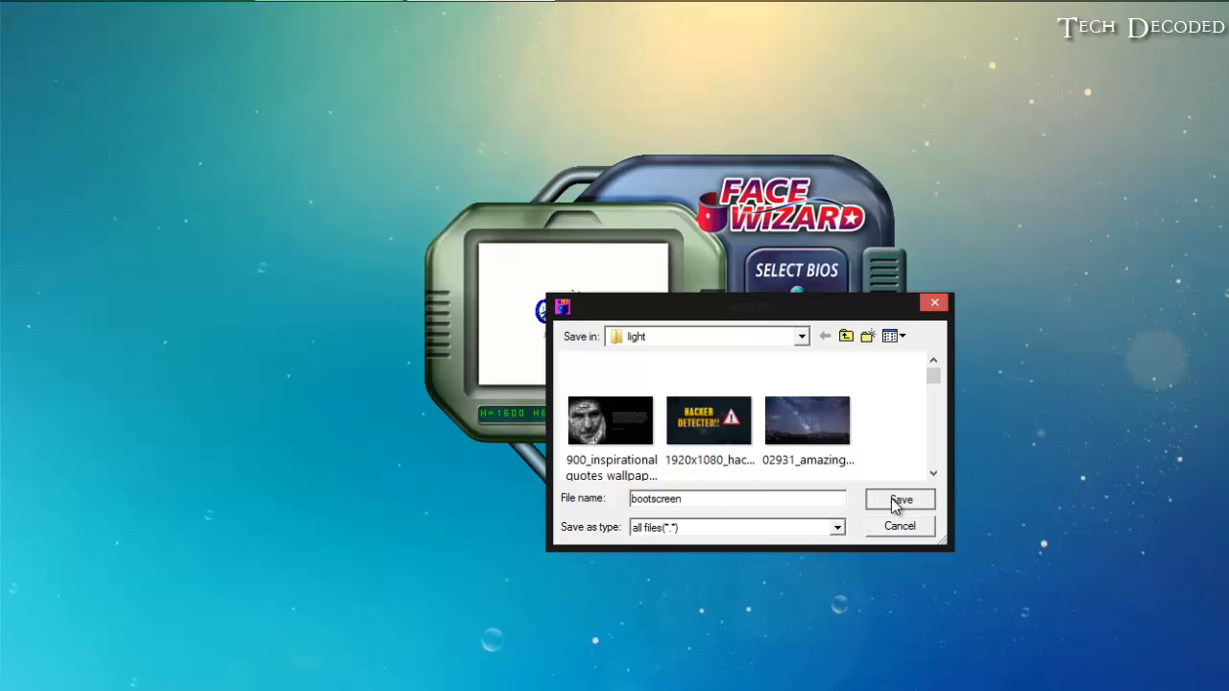
left_click(900, 499)
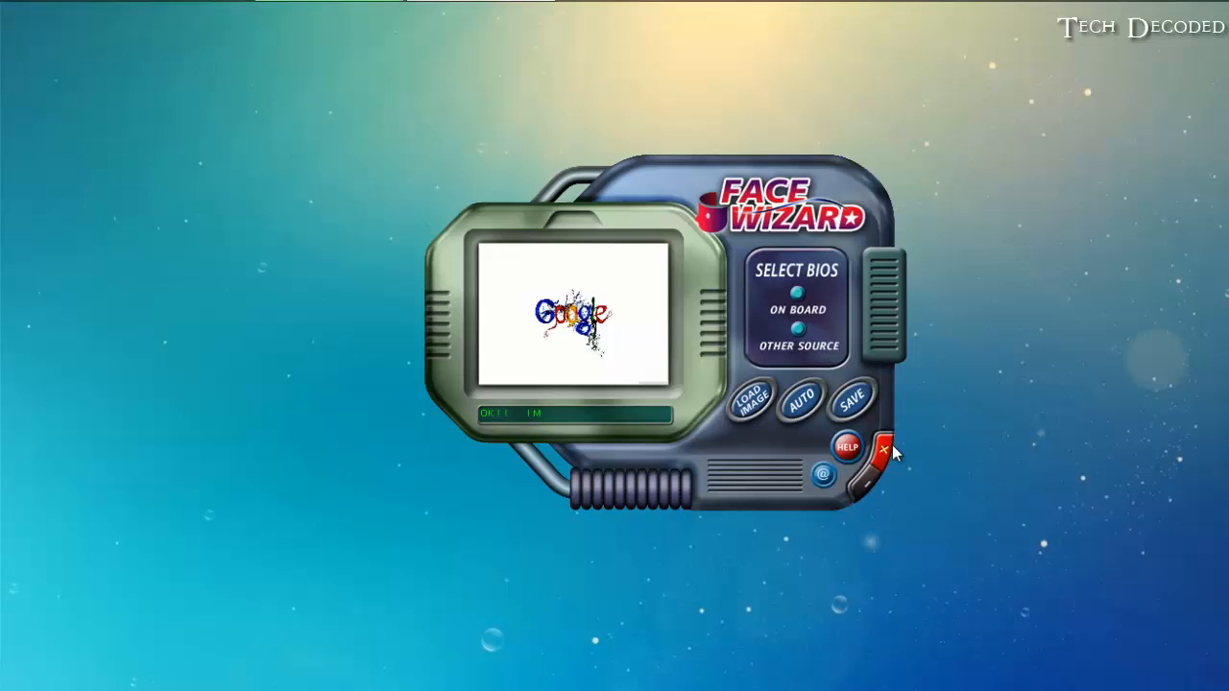
Step: Close the Face Wizard window, returning to the empty desktop
left_click(881, 449)
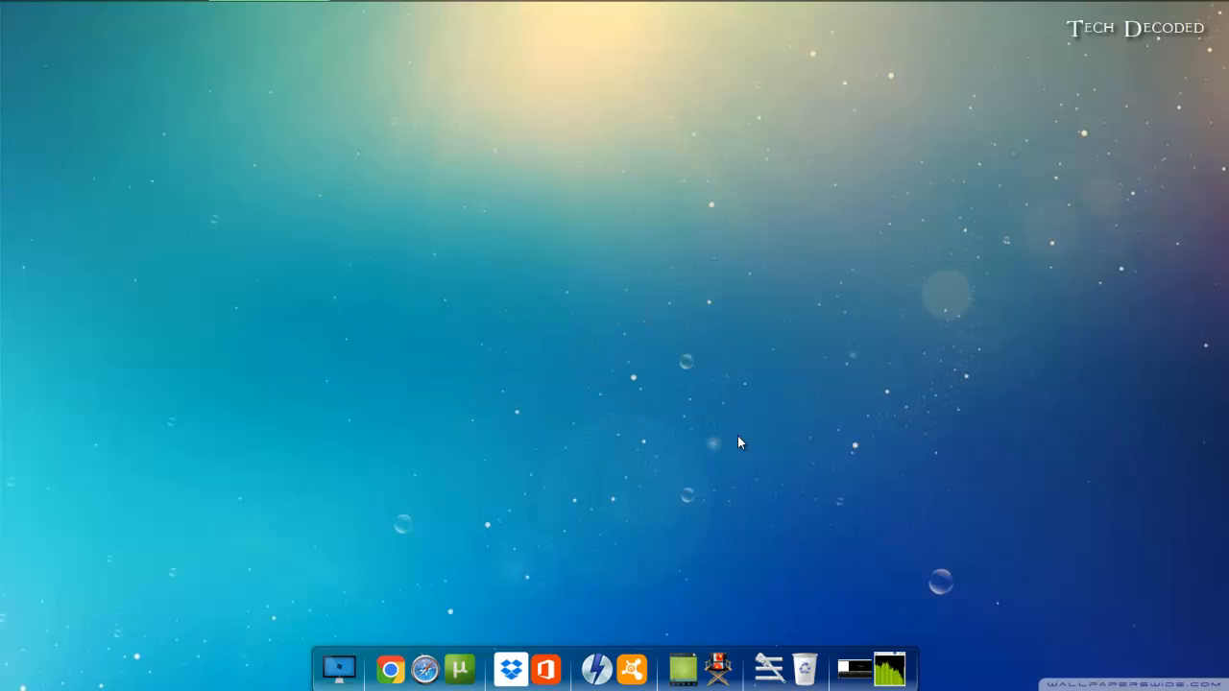
mouse_move(869, 526)
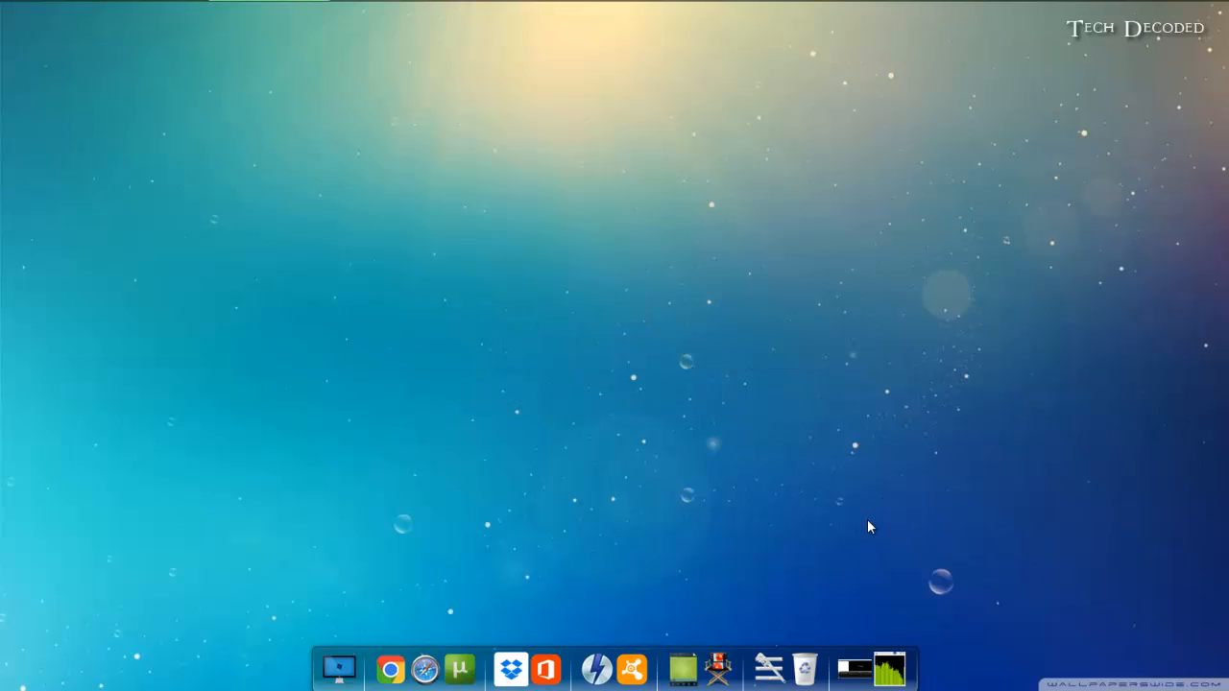